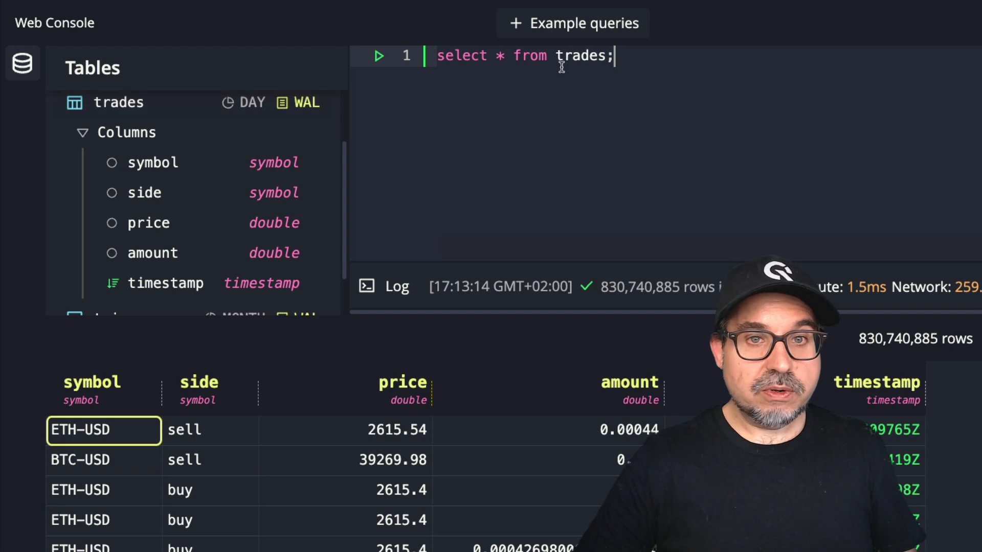
- Select timestamp, symbol and price * amount AS volume from trades, then add a trailing comma for the next column
double_click(579, 55)
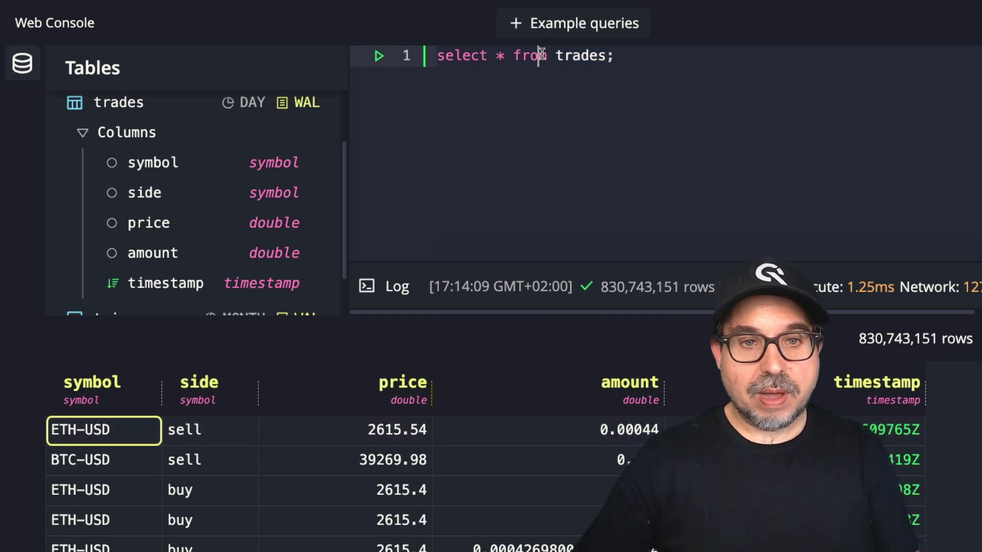
text(timestamp, symbol,)
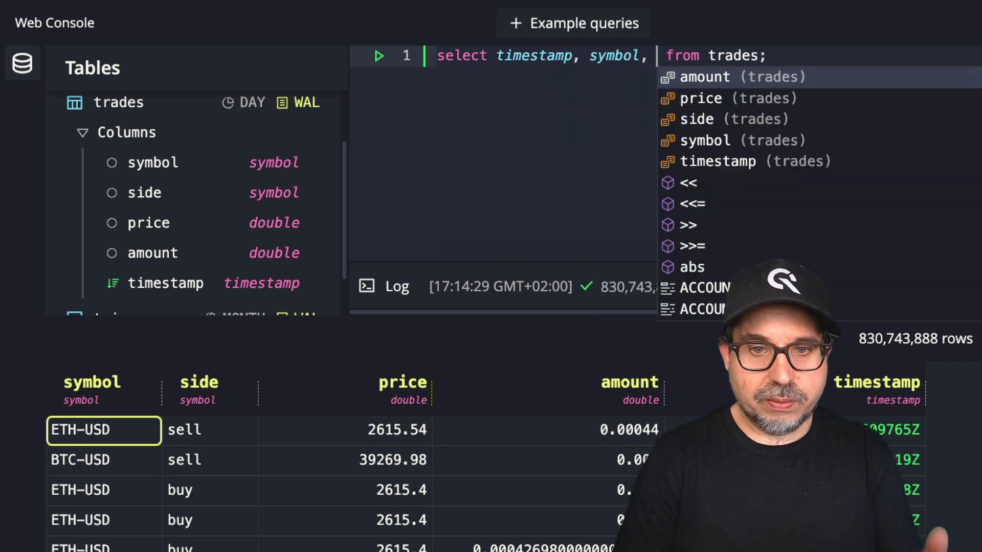
text(price)
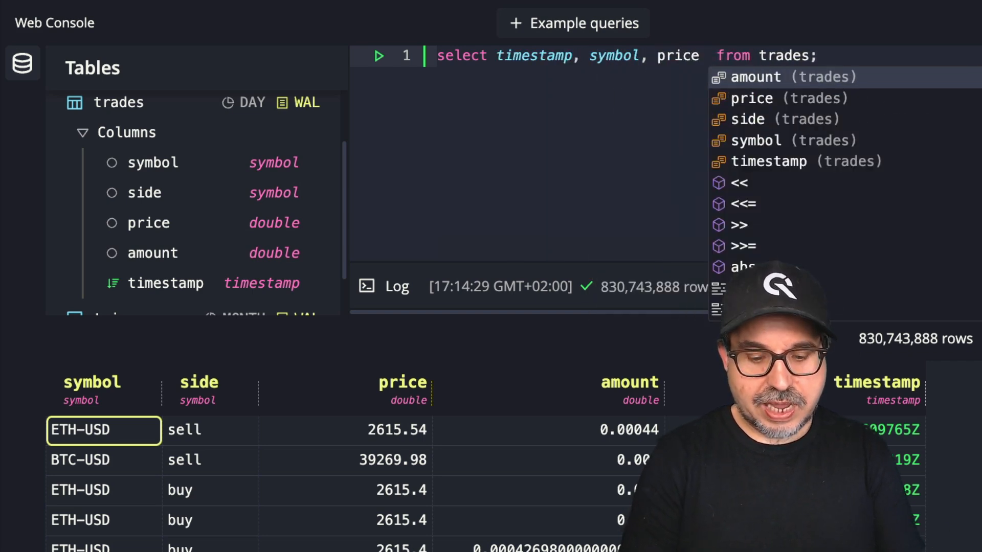
text(* amount)
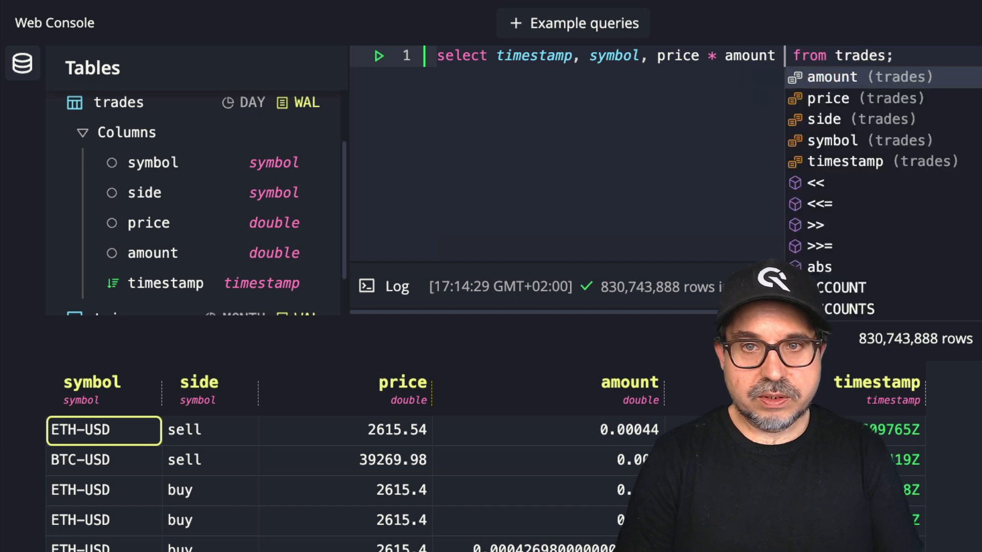
text(AS volume)
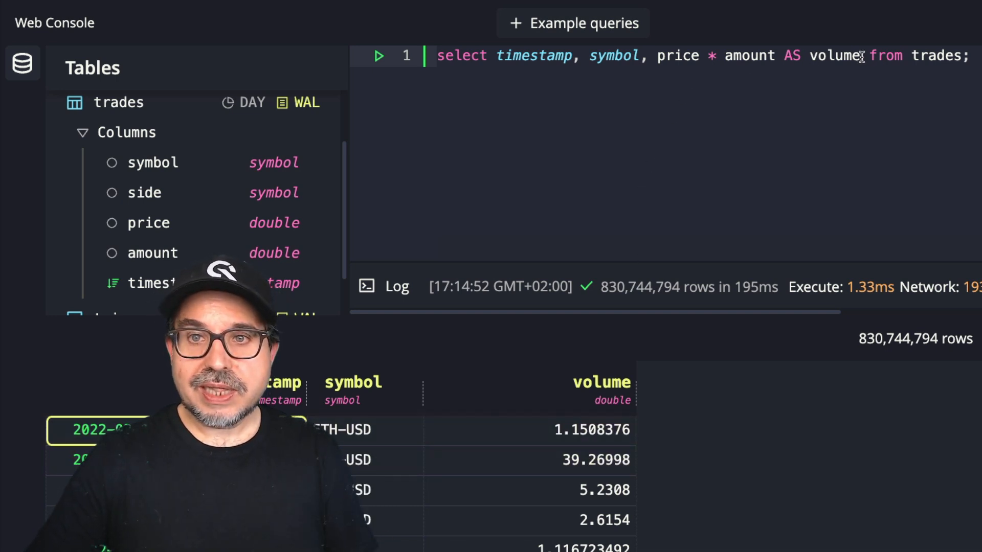
text(,)
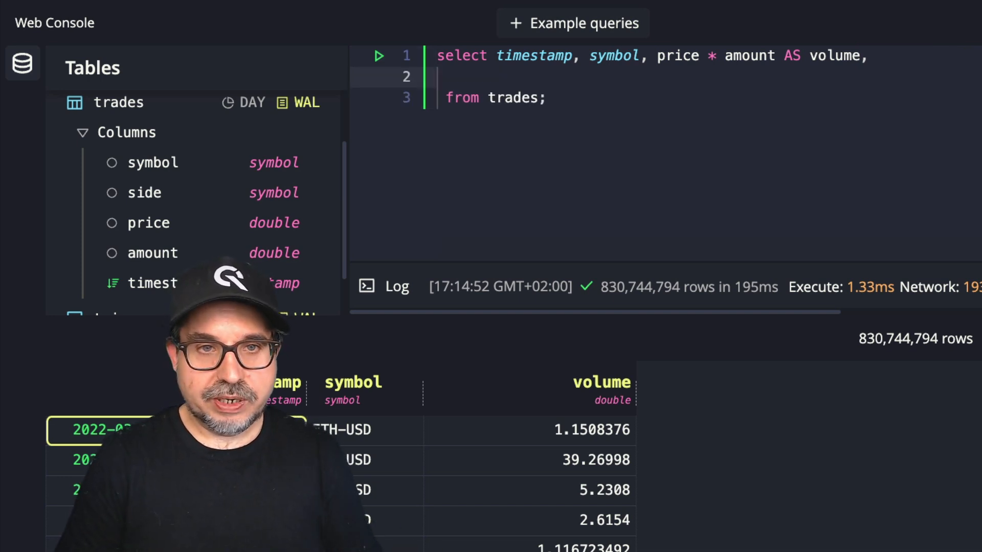
- Add sum(price * amount) OVER (ORDER BY timestamp) AS total_volume and run the query
text(sum()
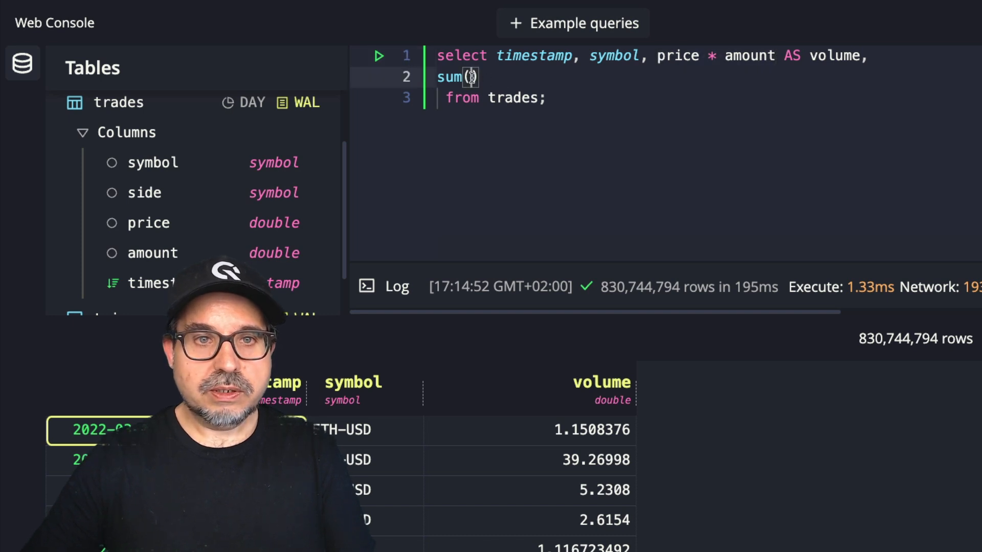
text(price * amount))
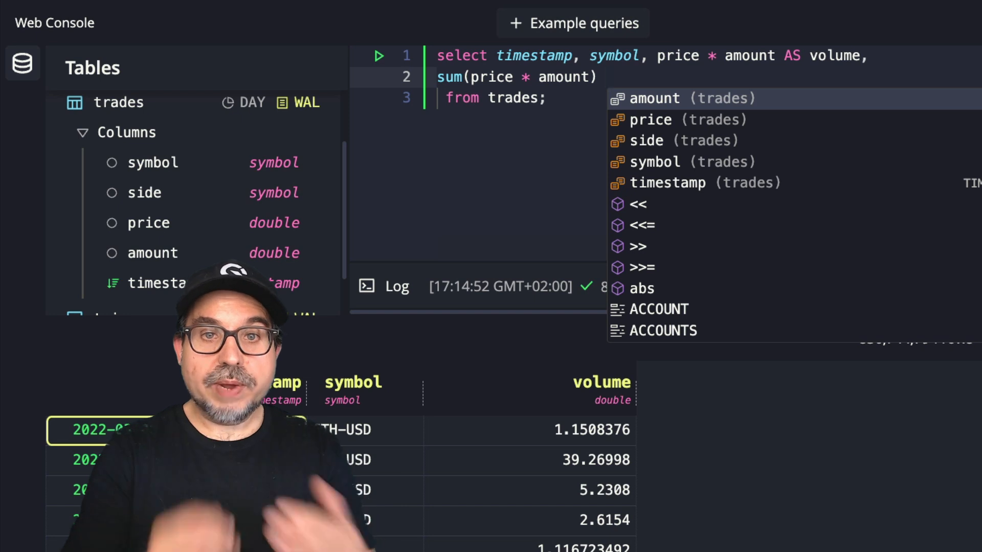
text(OVER)
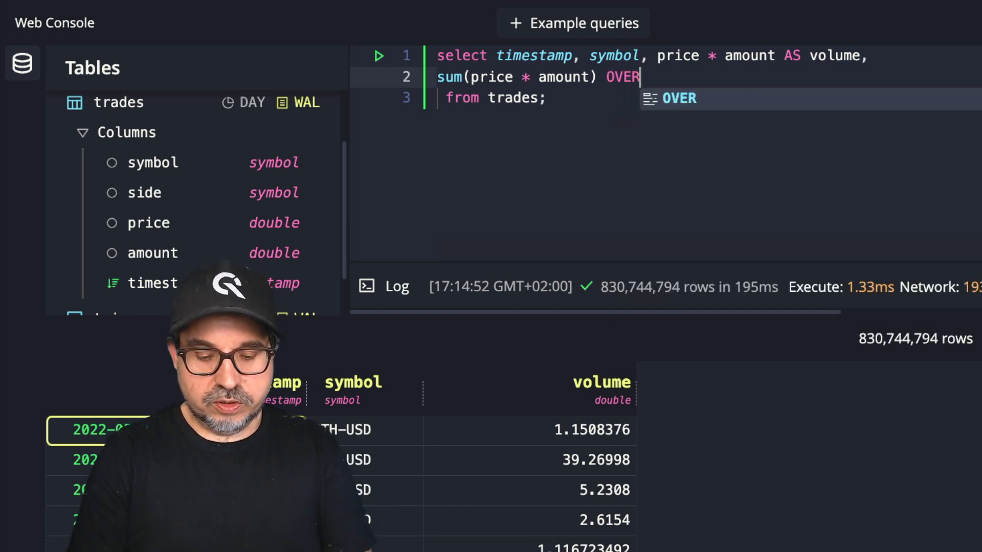
text(())
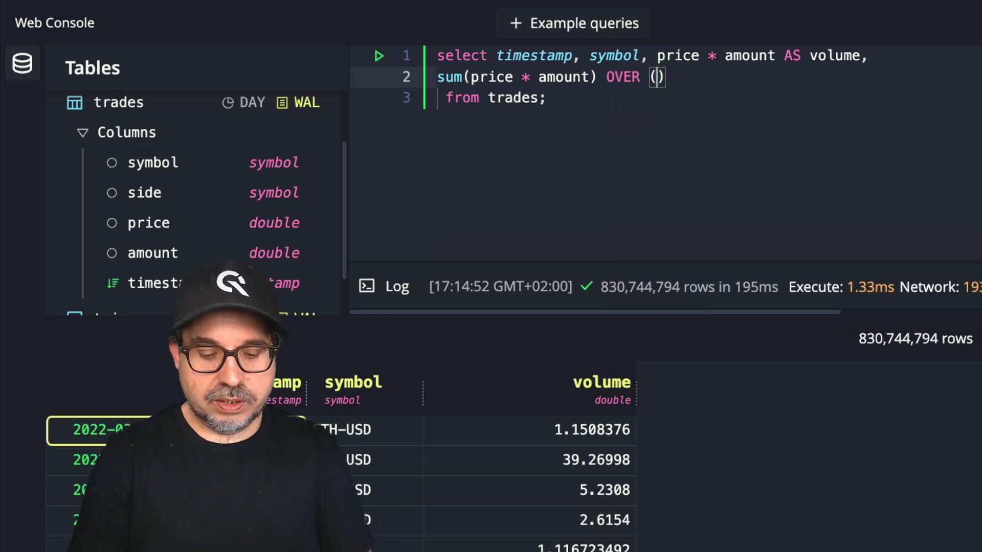
text(ORDER BY T)
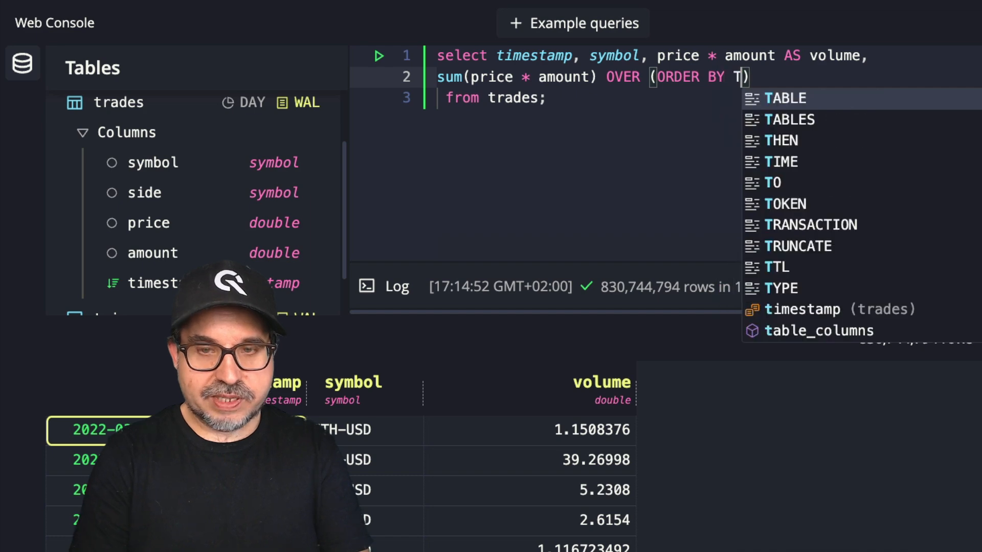
text(imestamp)
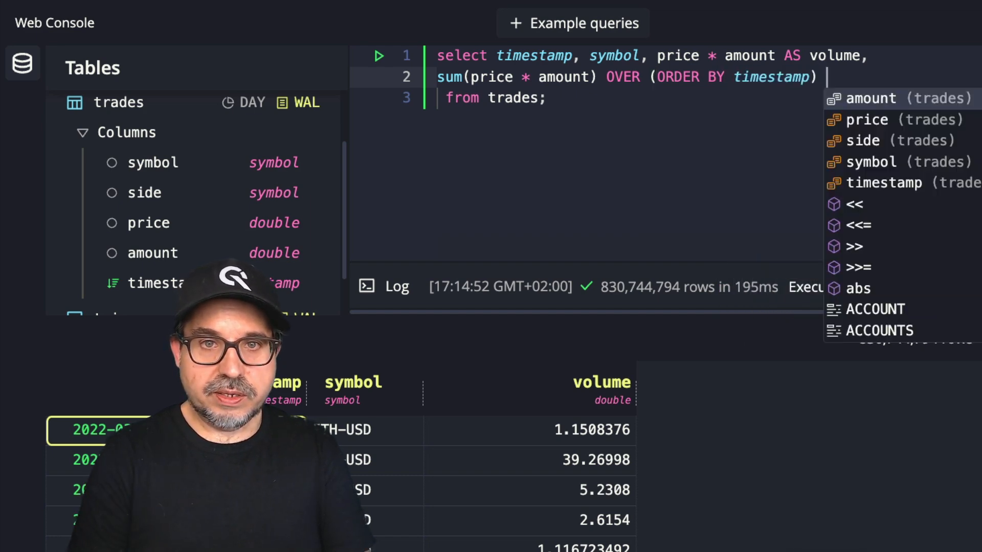
text(as v)
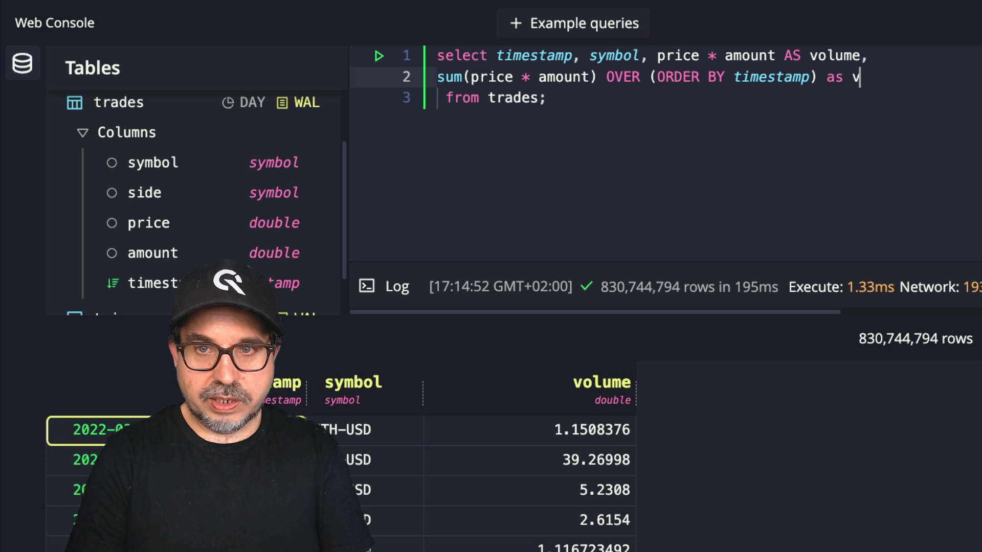
text(total_volume)
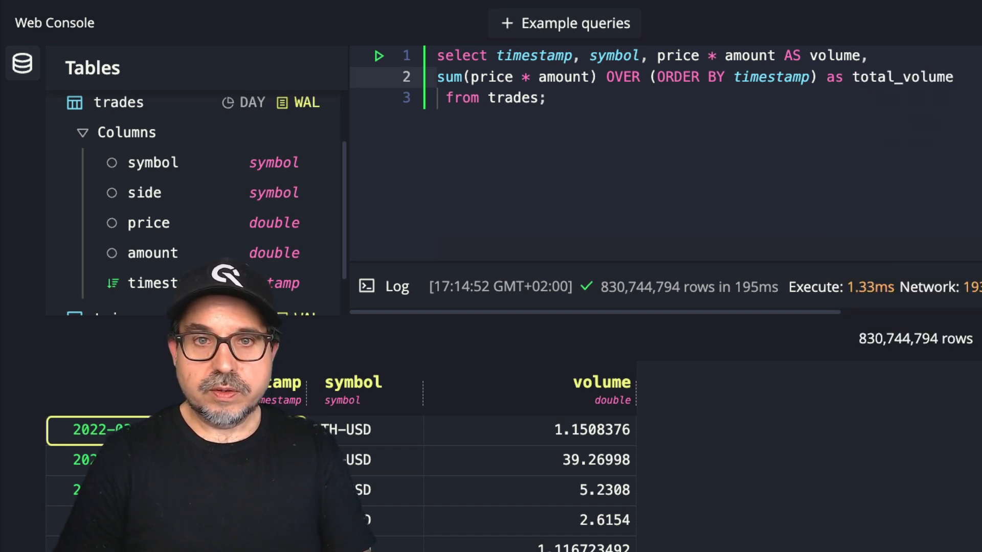
click(378, 55)
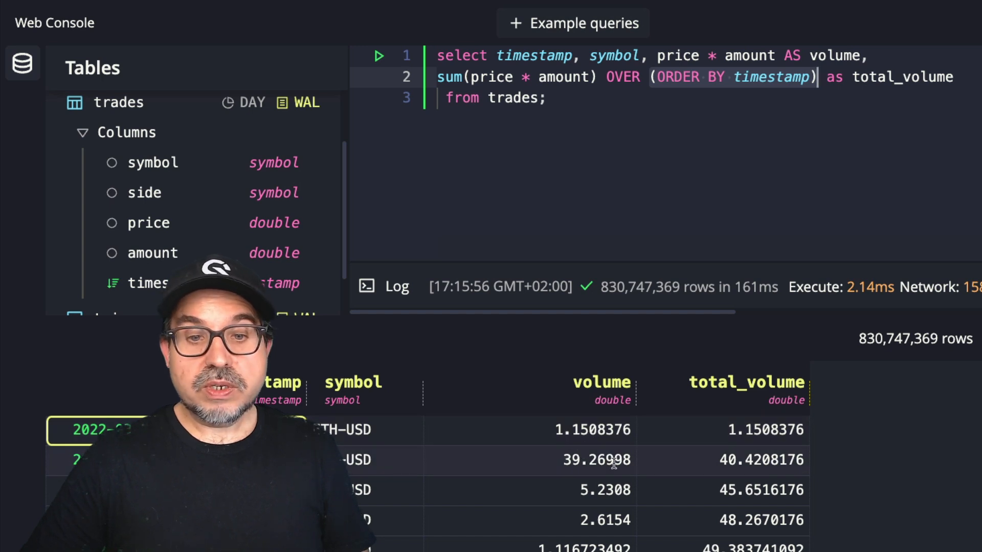
mouse_move(606, 449)
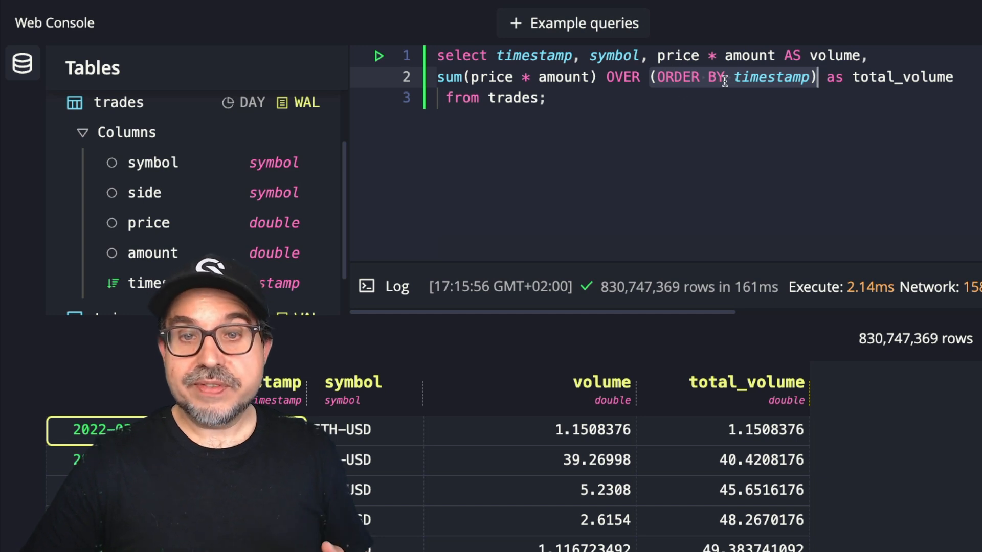
mouse_move(632, 325)
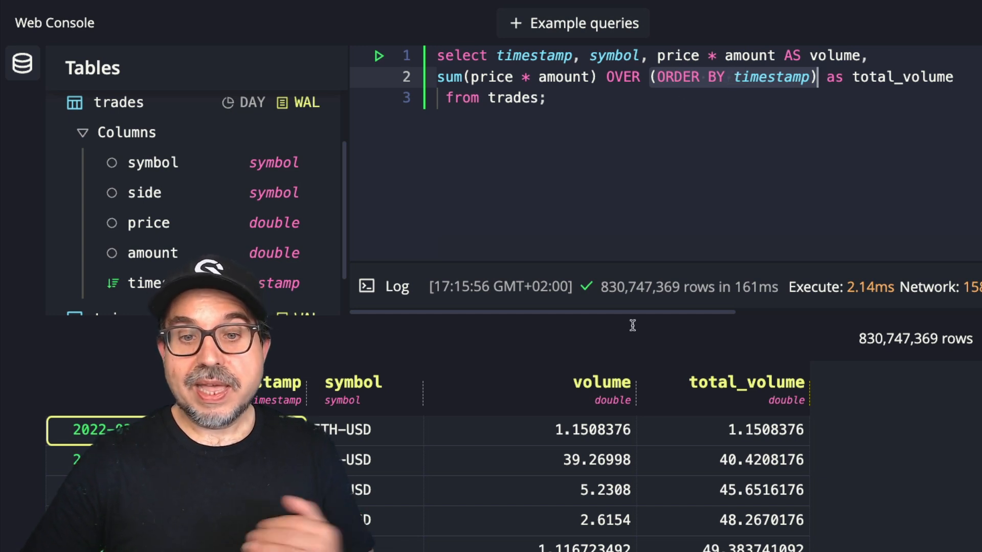
mouse_move(634, 462)
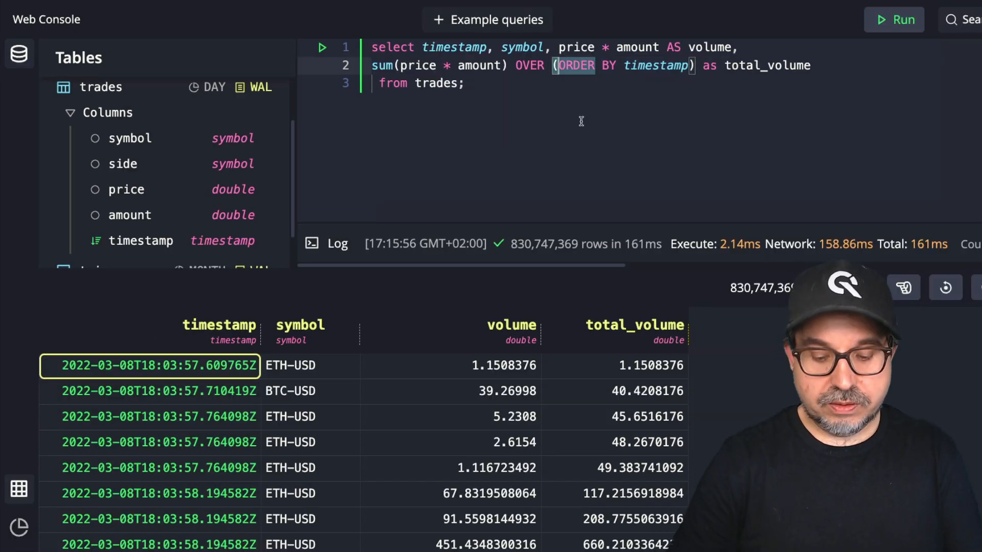
- Insert PARTITION BY symbol into the OVER clause so running totals accumulate per symbol
text(PARTITION B)
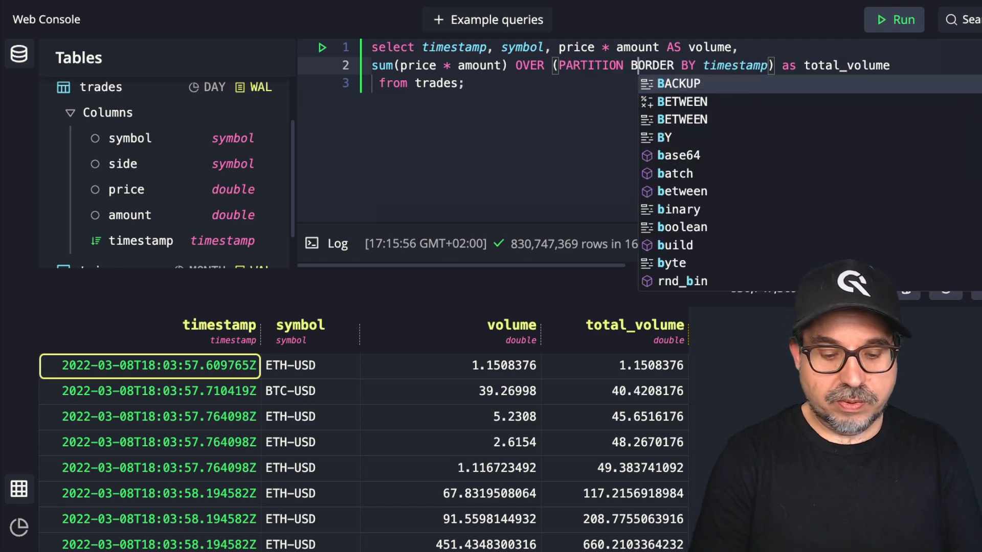
text(symbol)
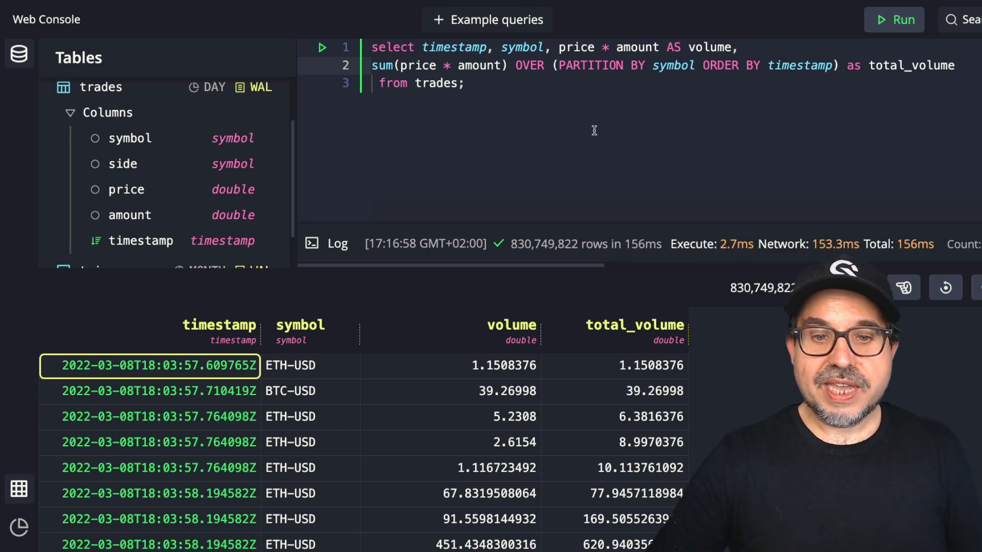
- Compare result cells to confirm BTC-USD and ETH-USD rows keep separate running totals
double_click(504, 365)
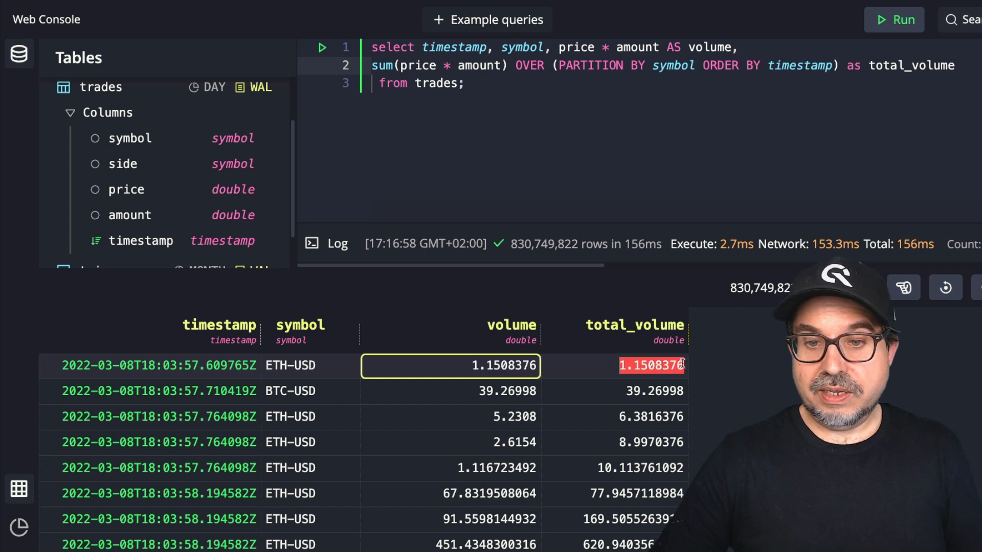
click(507, 390)
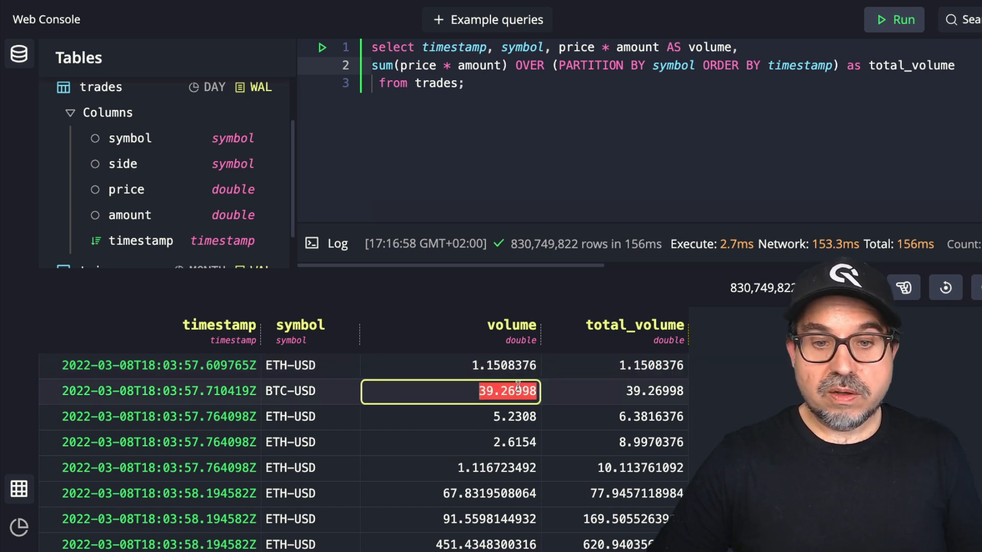
click(655, 391)
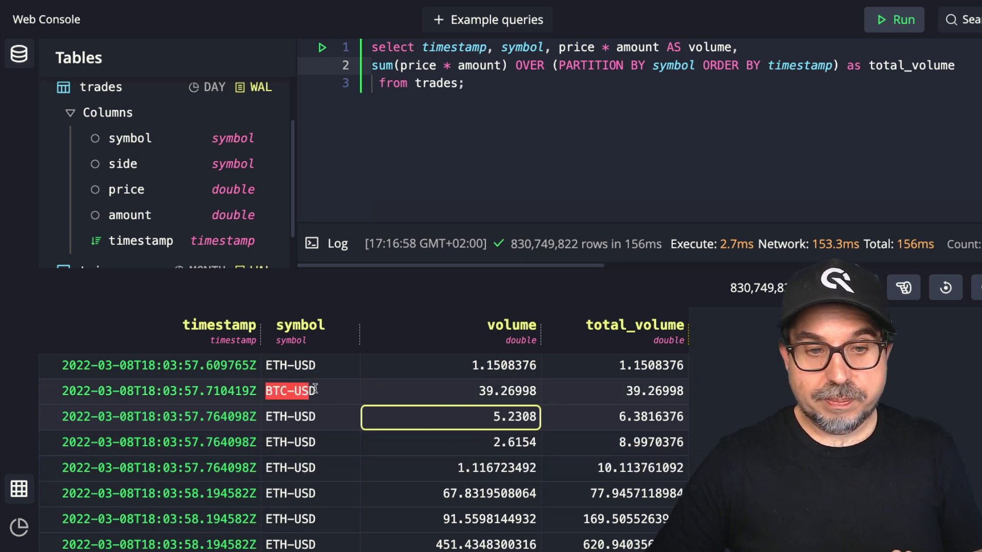
click(289, 391)
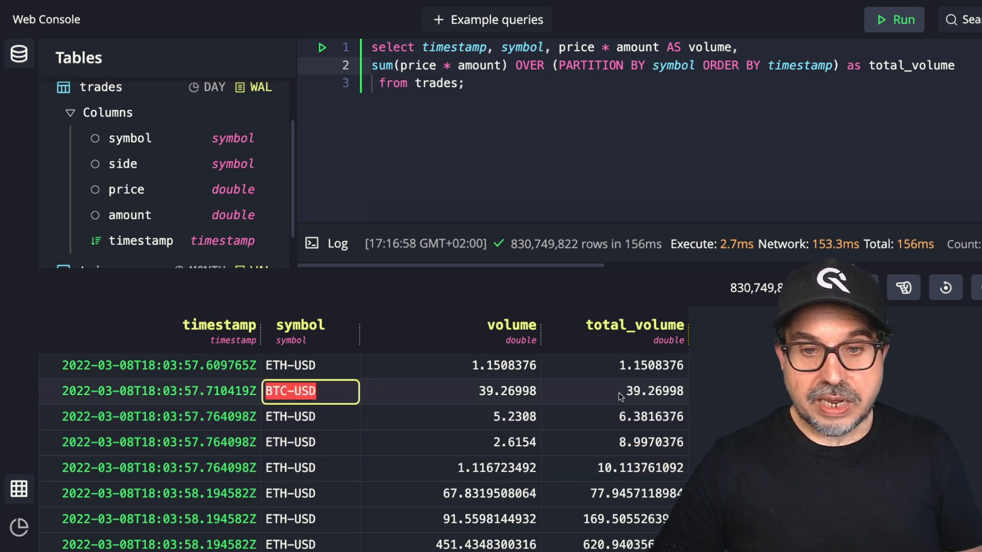
click(626, 391)
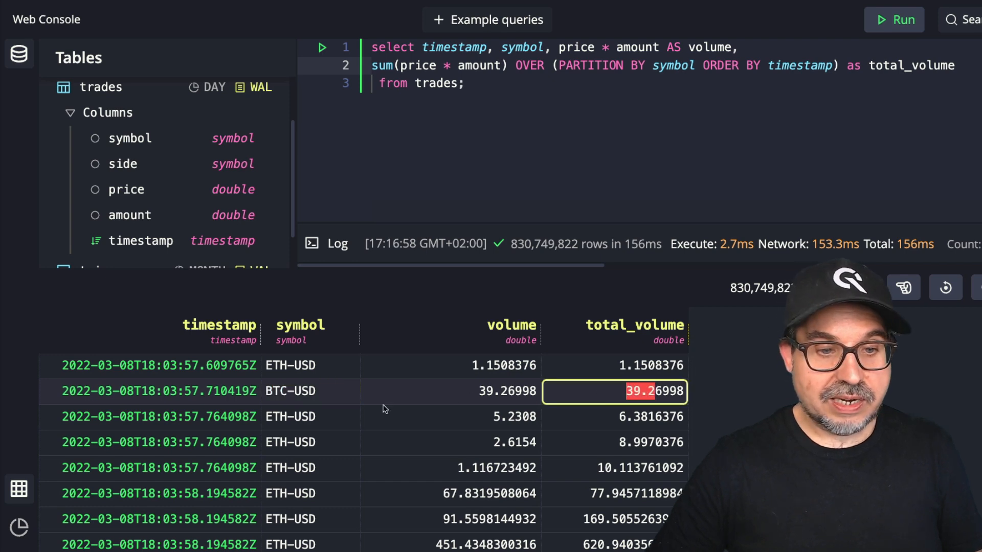
scroll(down, 3)
text(, side)
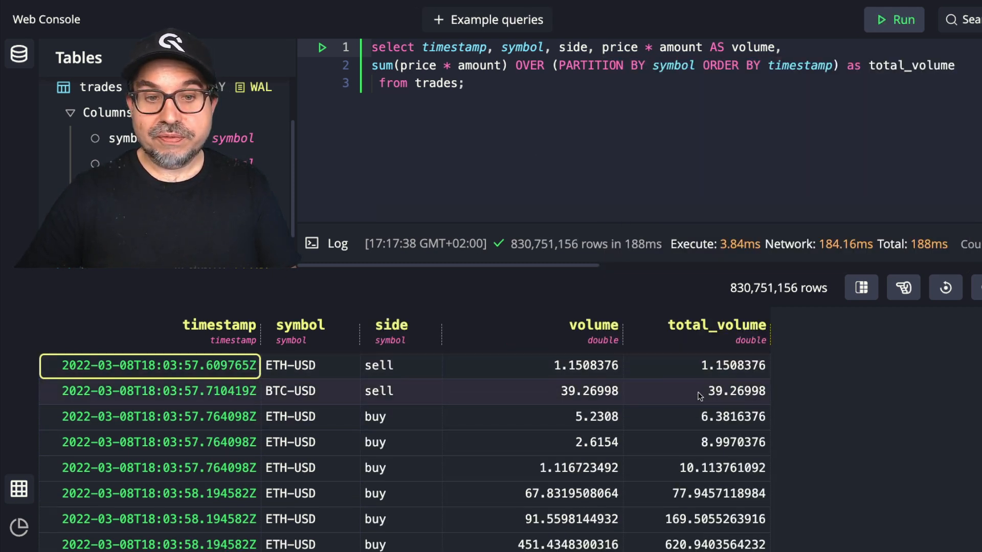
mouse_move(697, 368)
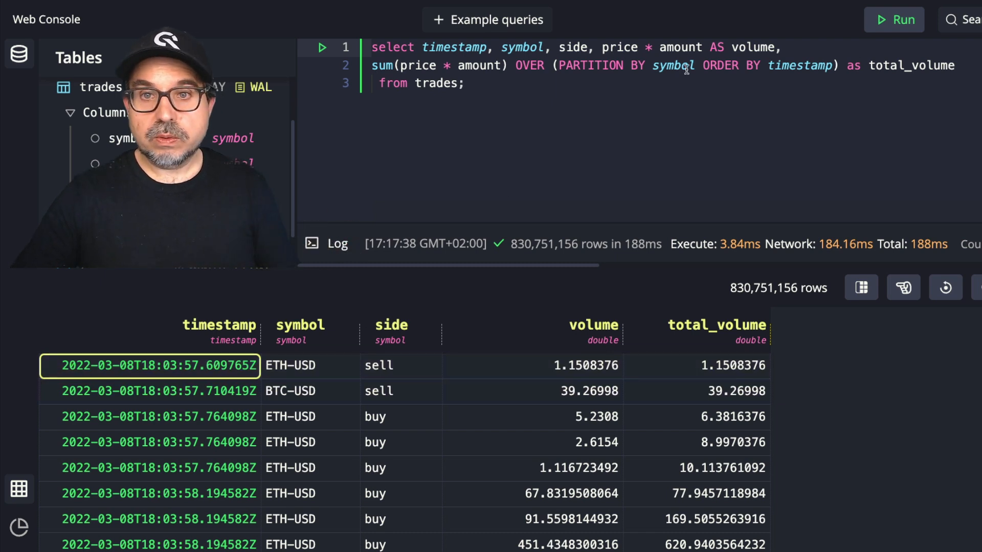
- Partition the window by symbol and side, then check the first ETH-USD buy trade's volume
text(, side)
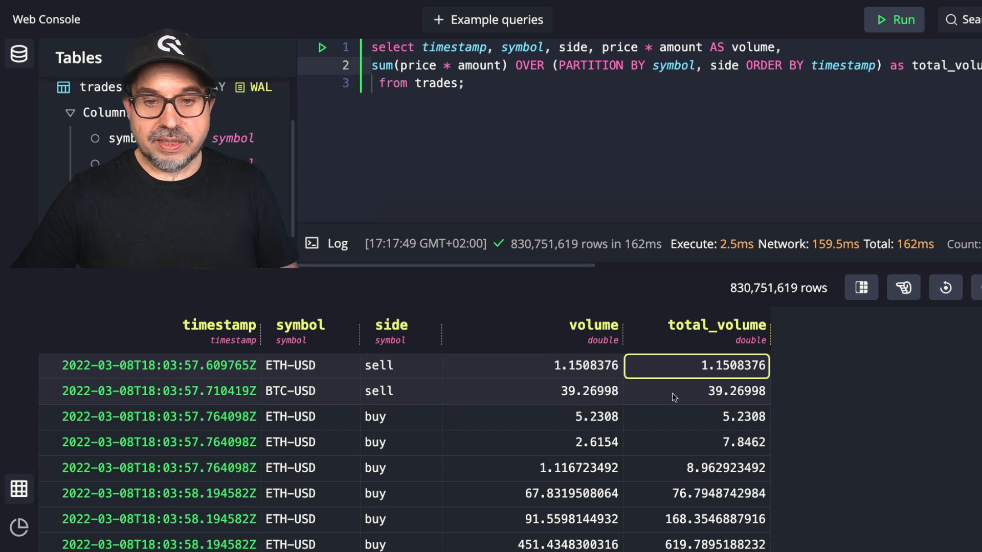
click(696, 391)
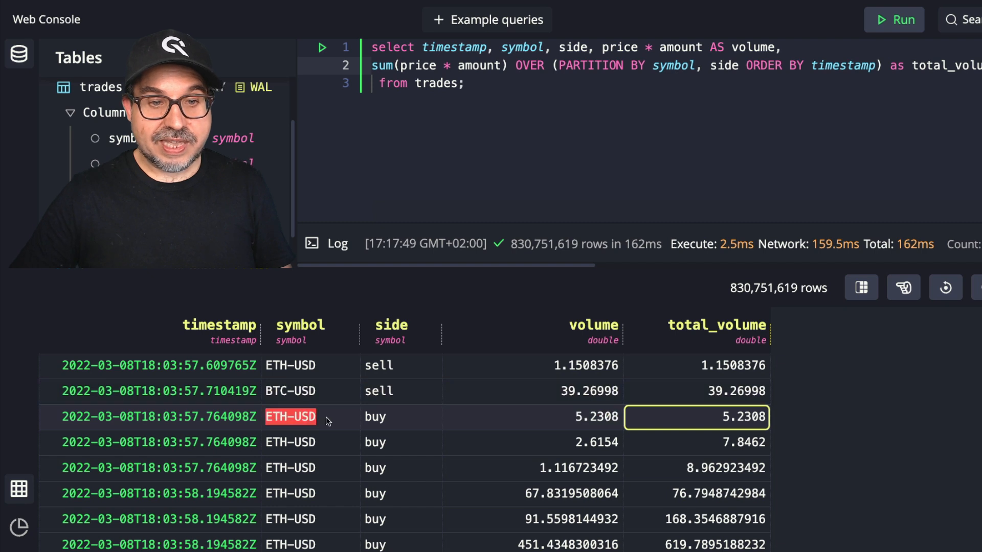
click(374, 416)
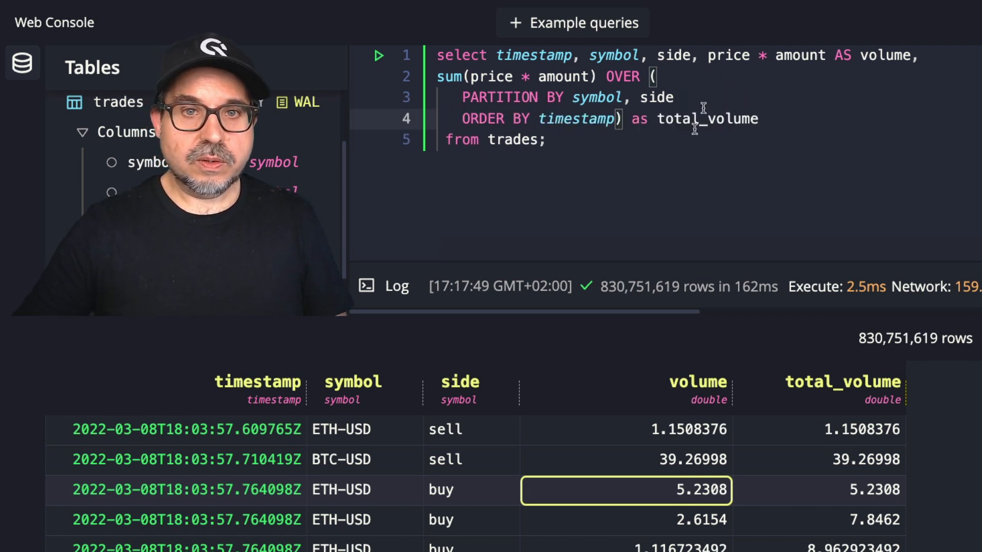
- Put ')' on its own line and add WHERE symbol = 'ETH-USD' AND side = 'buy' before the semicolon
double_click(574, 118)
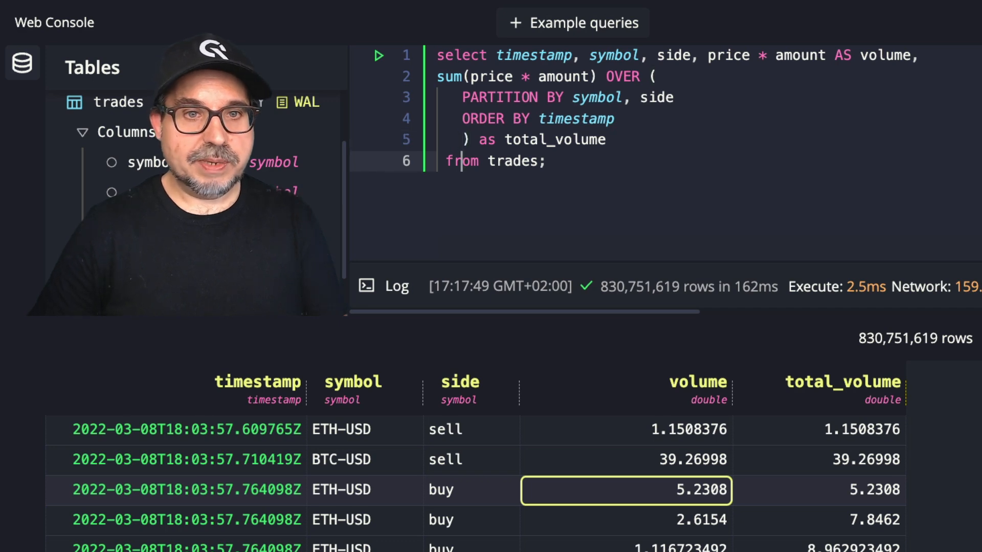
key(Enter)
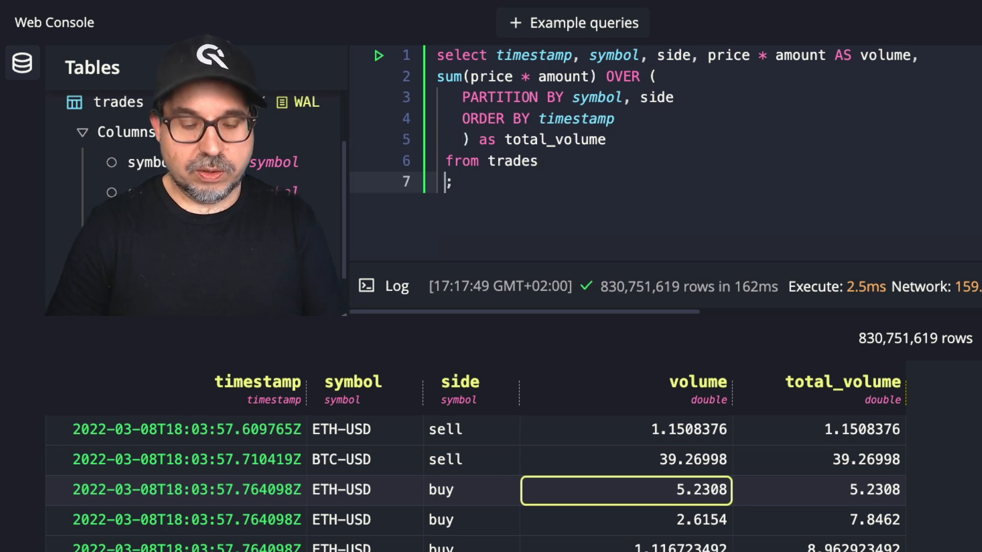
text(where symbol)
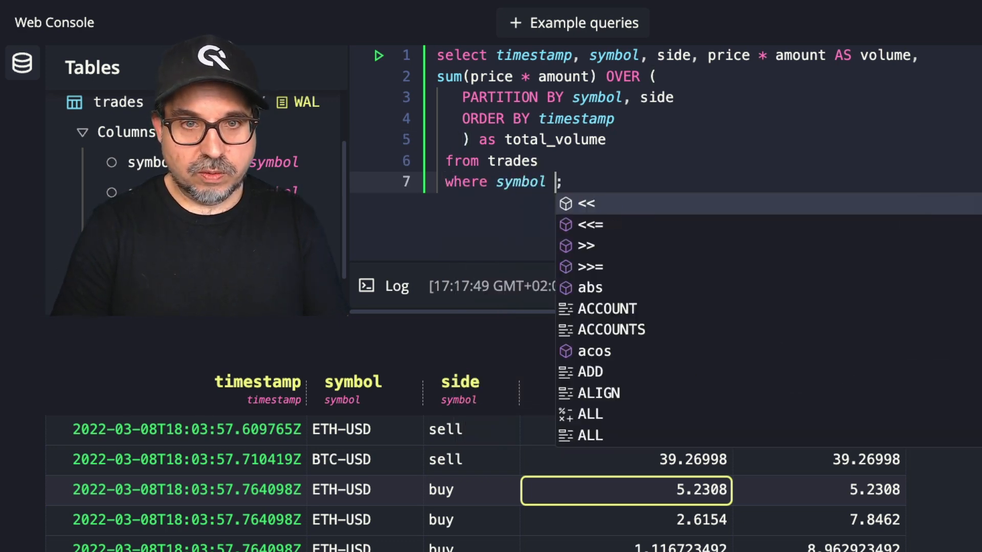
text(= ')
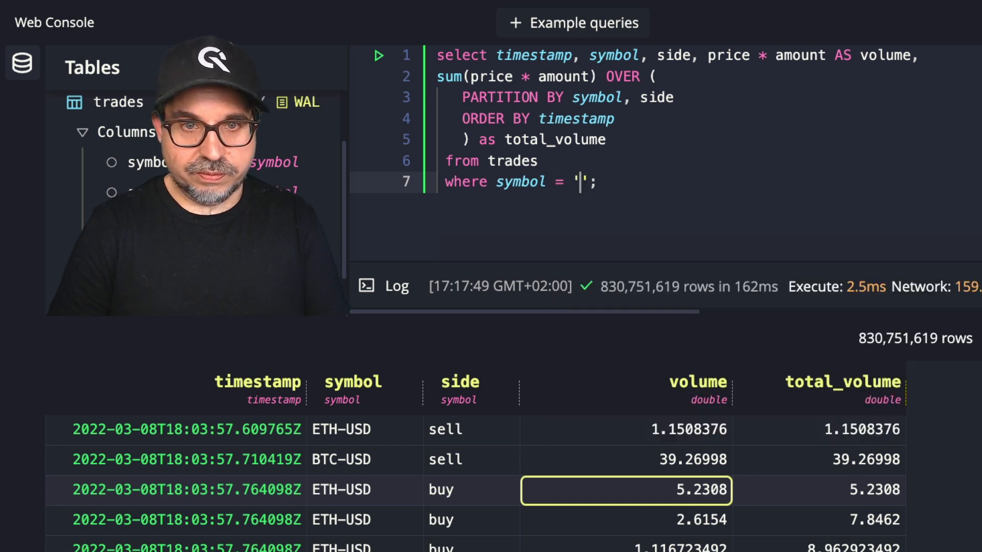
text(ETH)
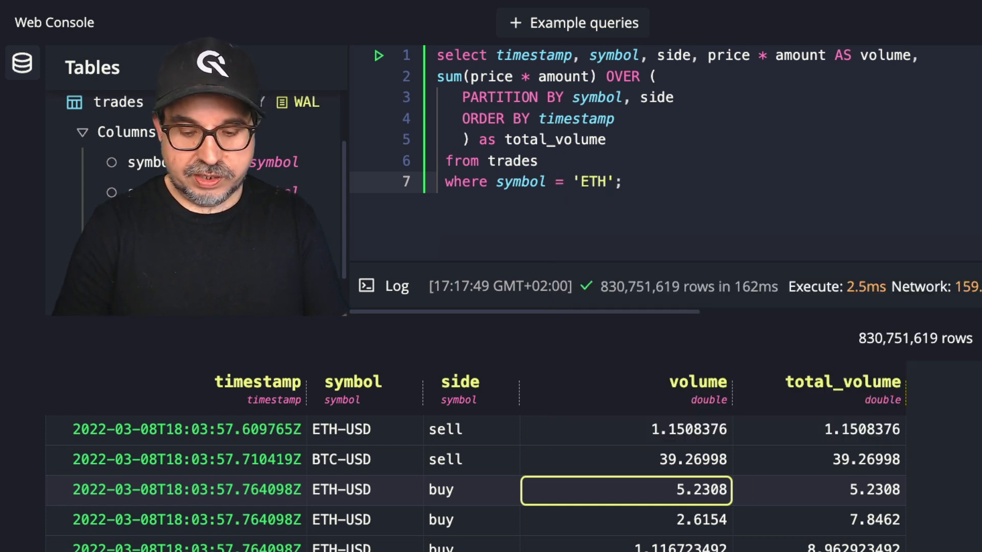
text(-USD)
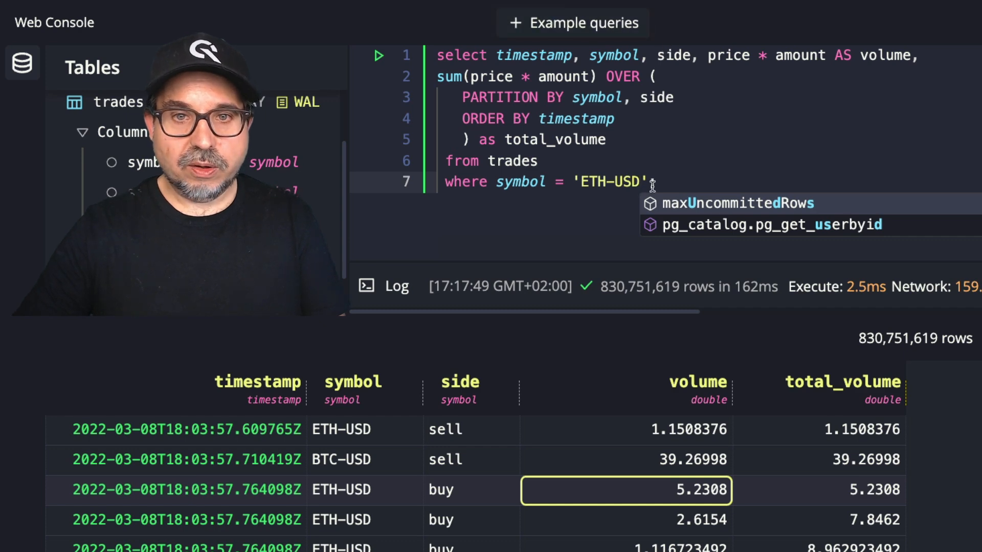
text(and side='bu';)
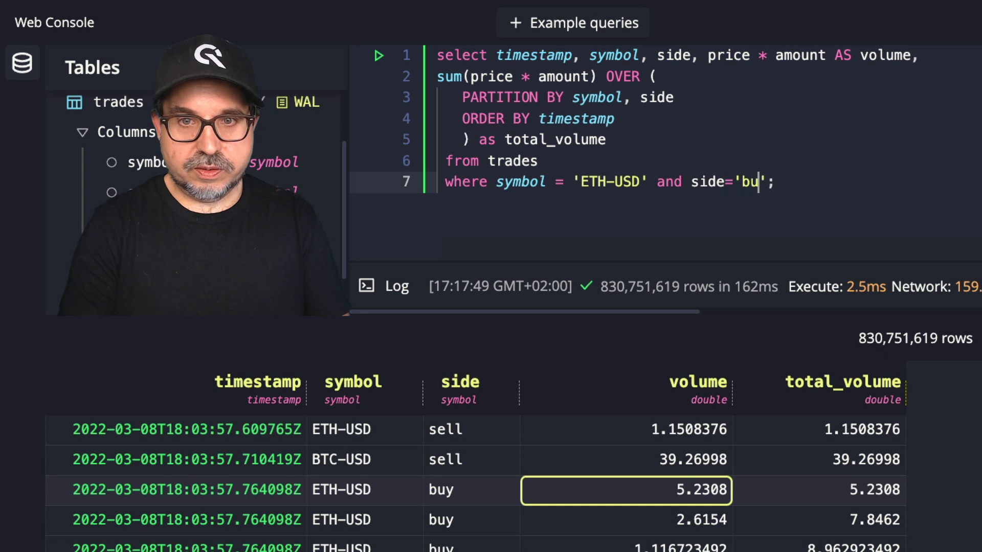
text(y)
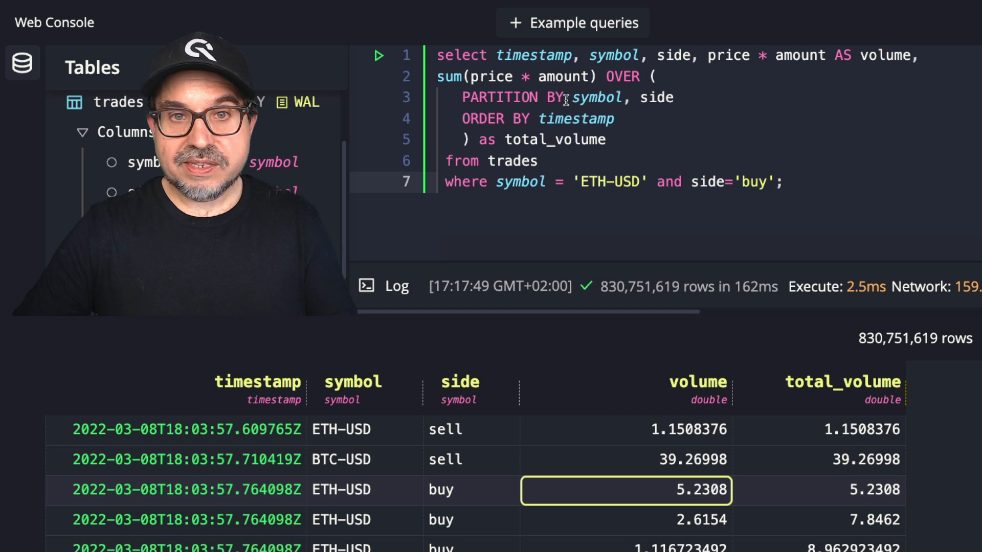
double_click(596, 98)
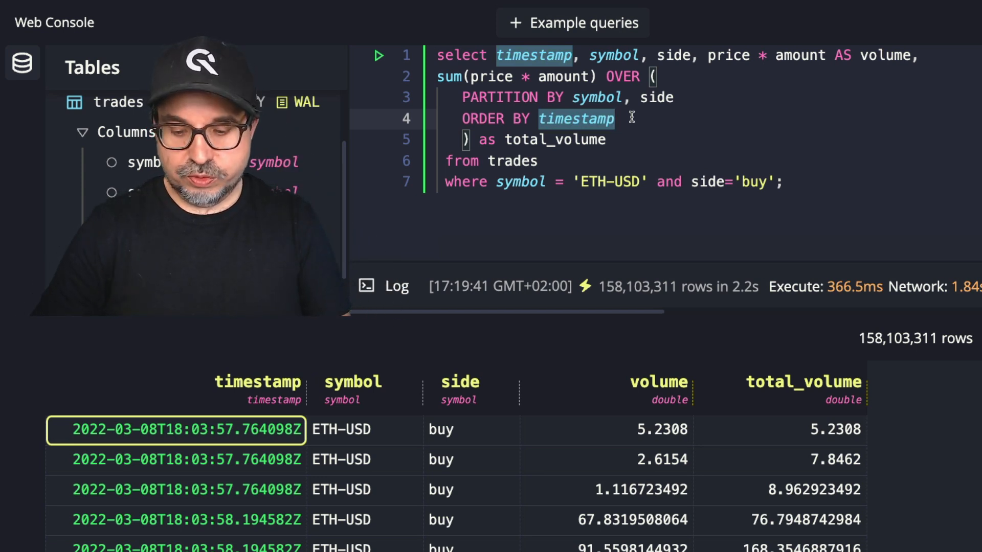
- Add RANGE 1 second PRECEDING to the window frame and rerun the ETH-USD buy query
text(RANGE)
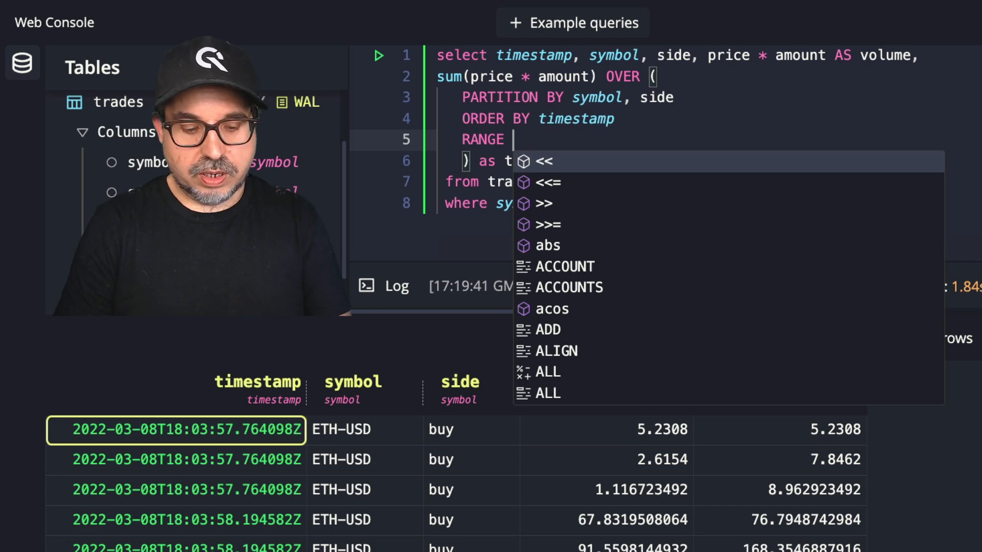
text(1 second)
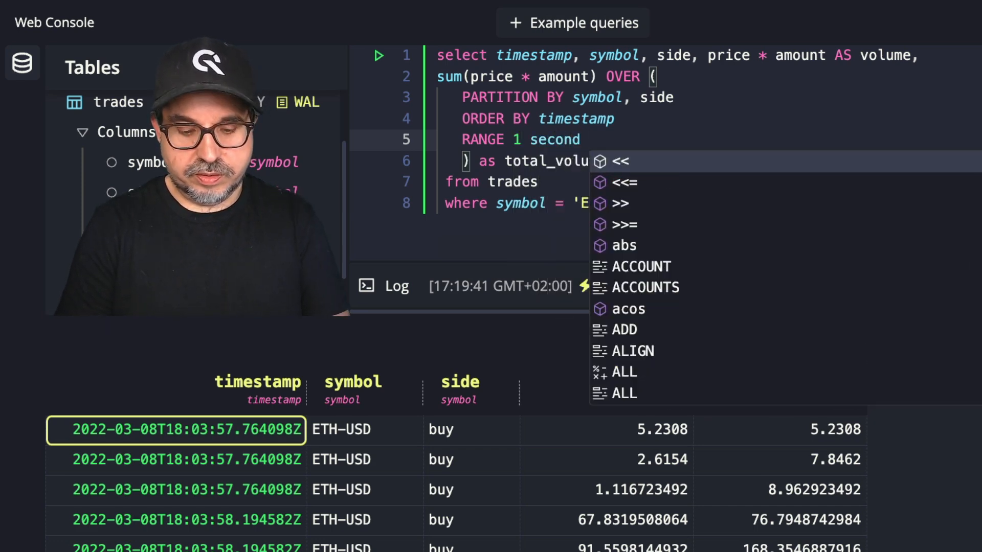
text(PRECEDING)
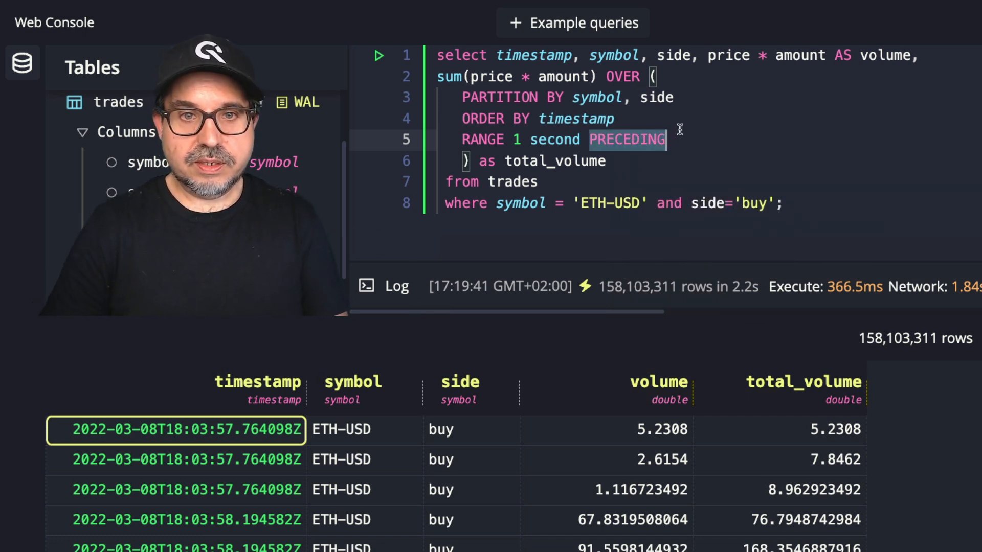
click(377, 56)
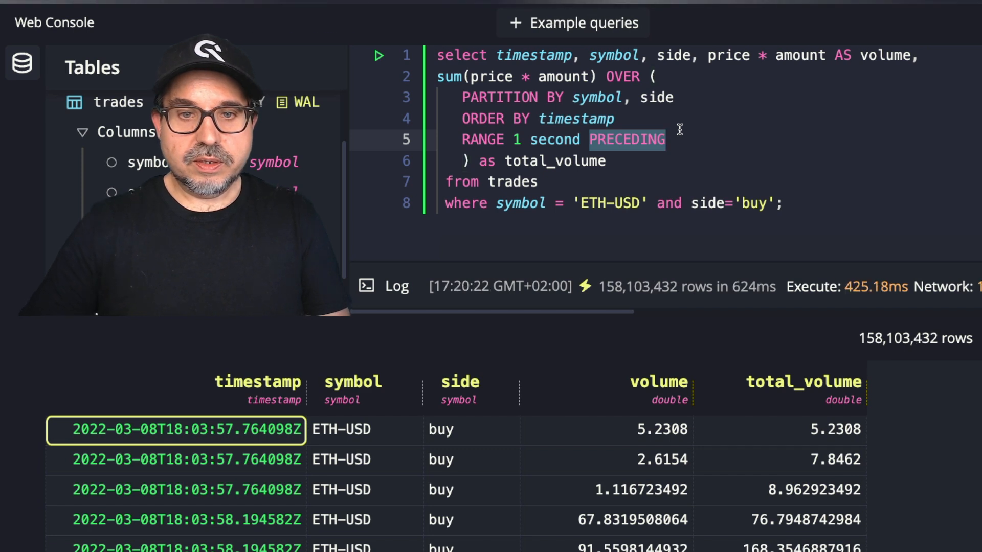
mouse_move(605, 97)
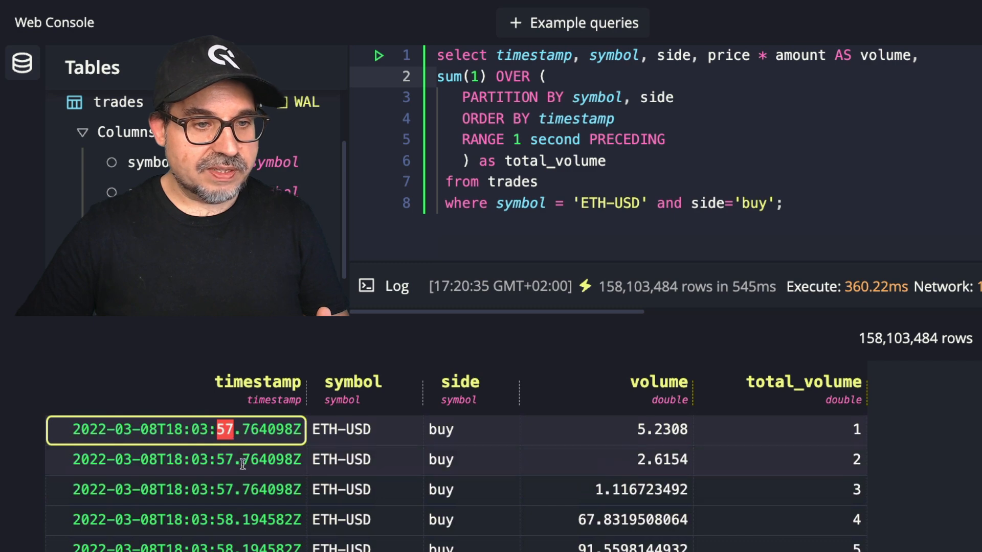
- Scroll the results grid to review the sum(1) trade counts per one-second window
scroll(down, 3)
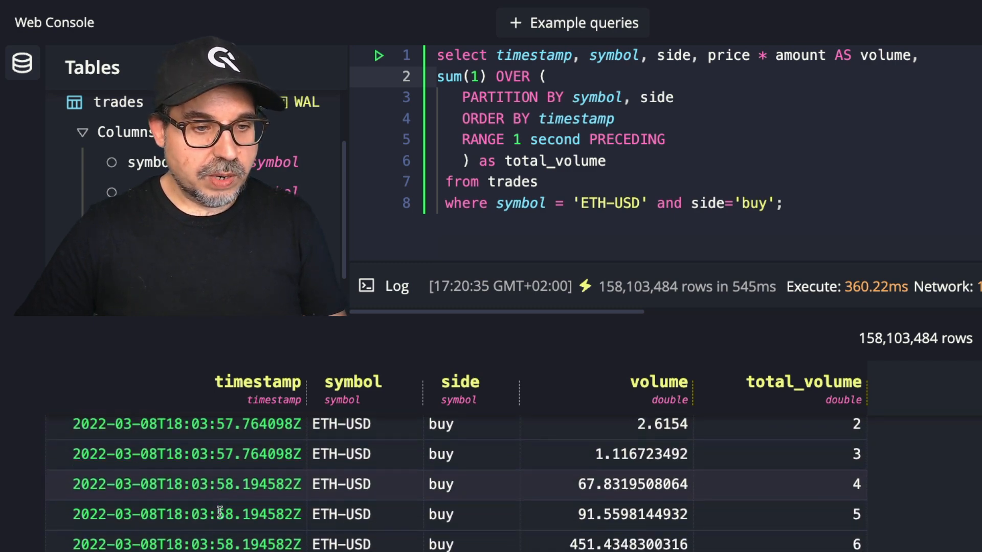
scroll(down, 3)
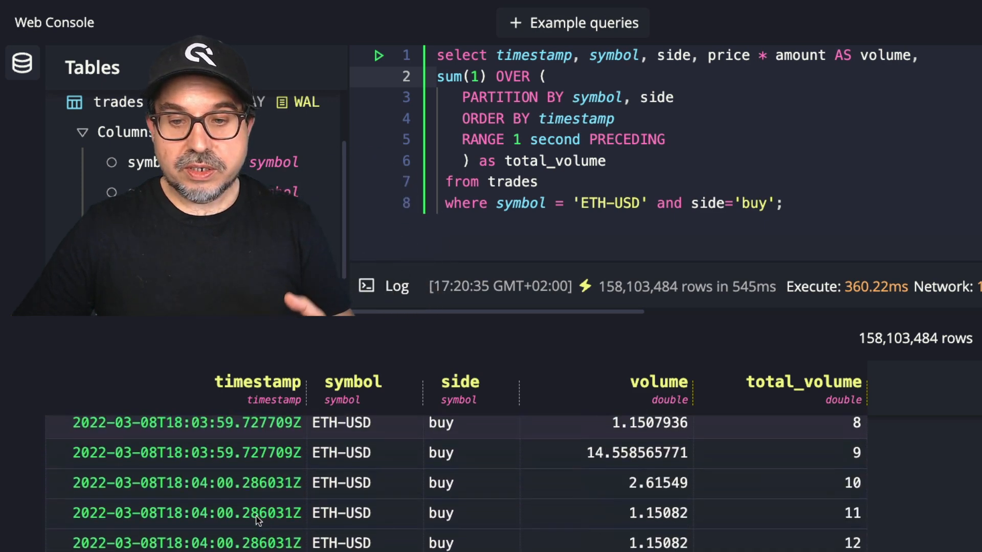
scroll(down, 3)
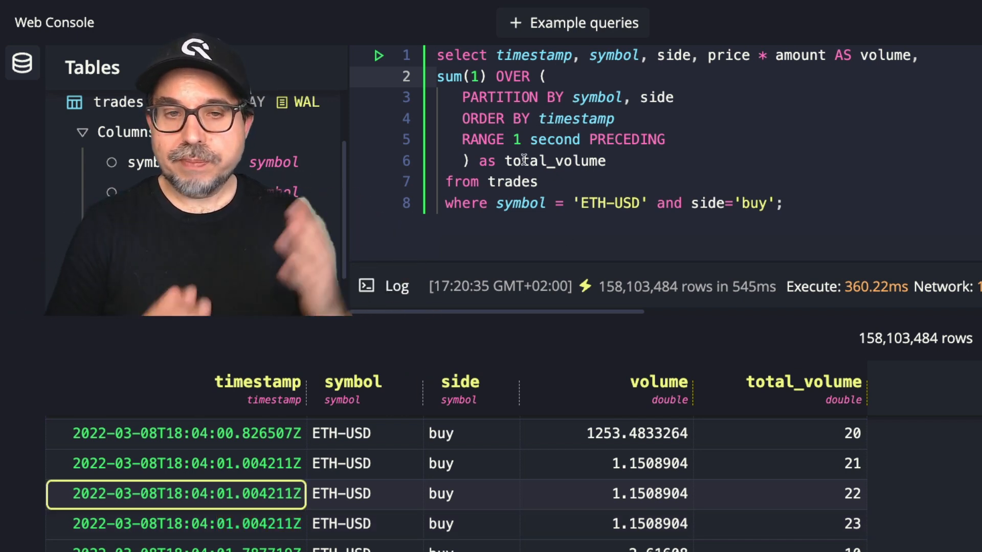
- Replace RANGE with ROWS in the frame and run the query
double_click(480, 139)
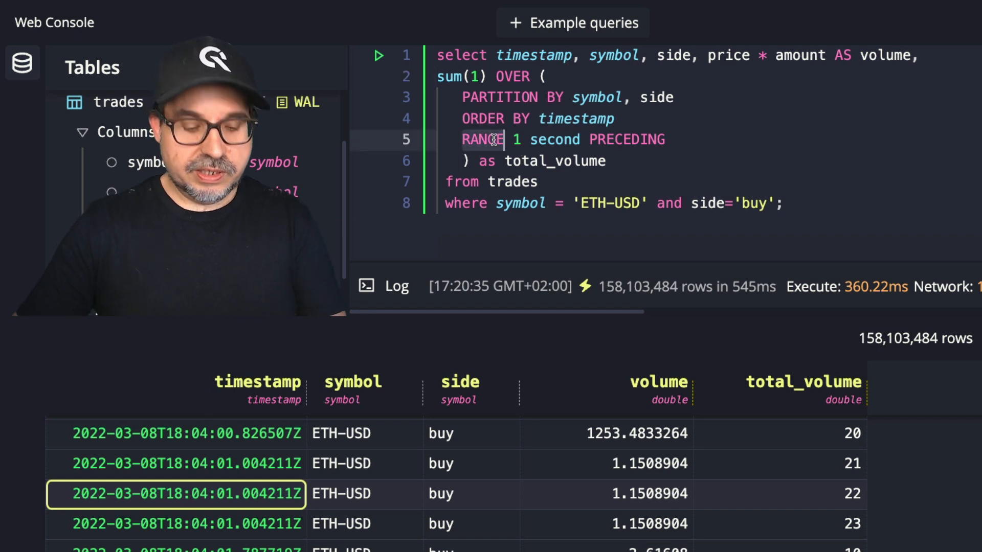
text(ROWS)
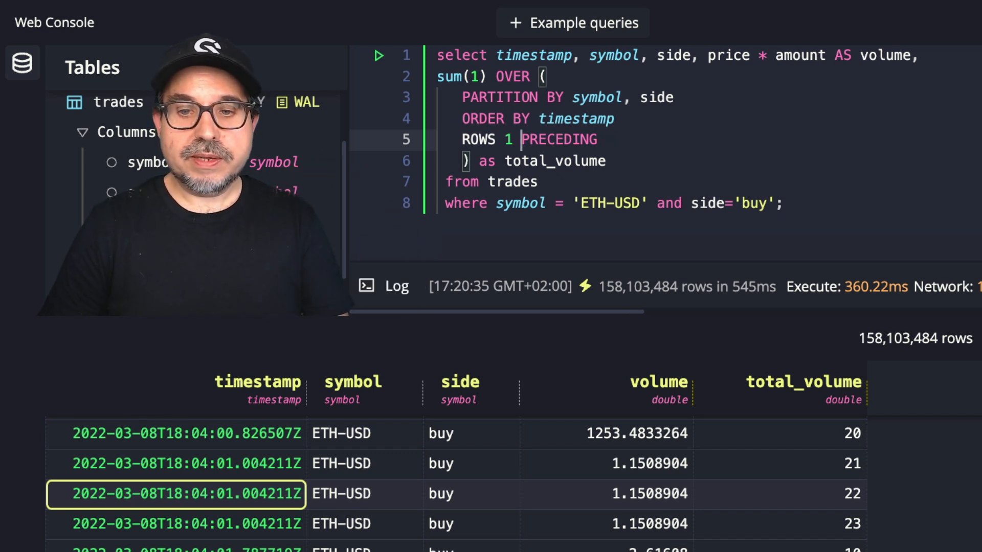
click(379, 56)
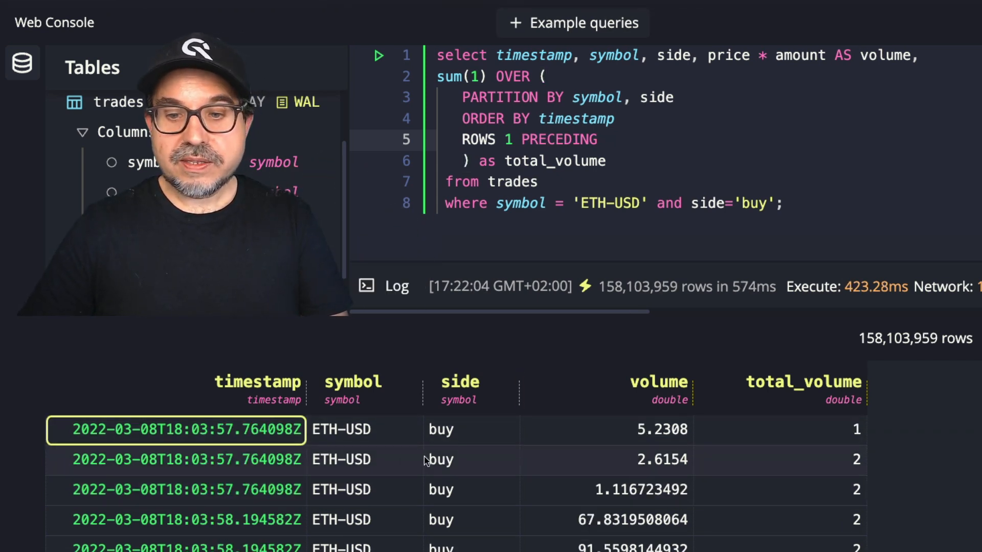
scroll(down, 3)
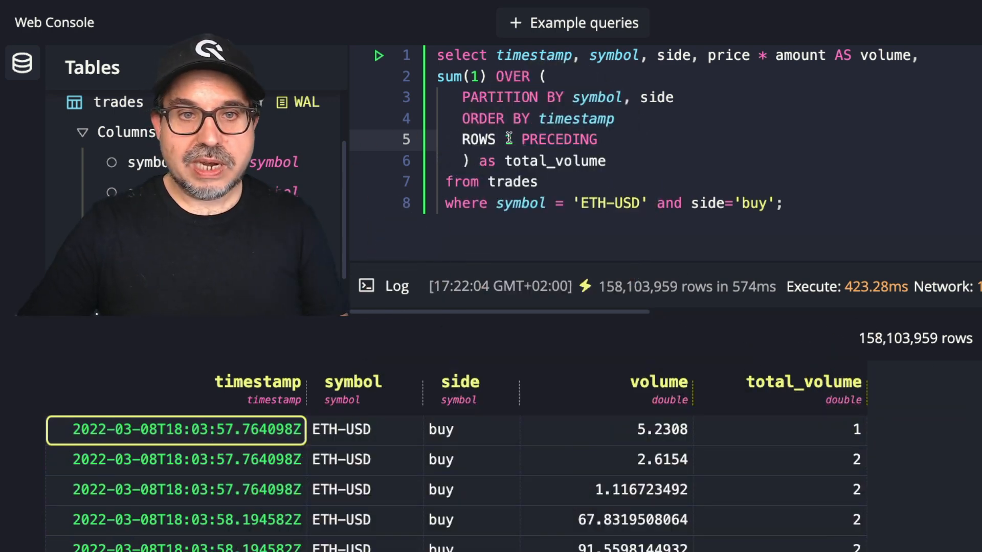
- Change the frame to ROWS 10 PRECEDING, switch the function to avg(price) and rerun
text(10)
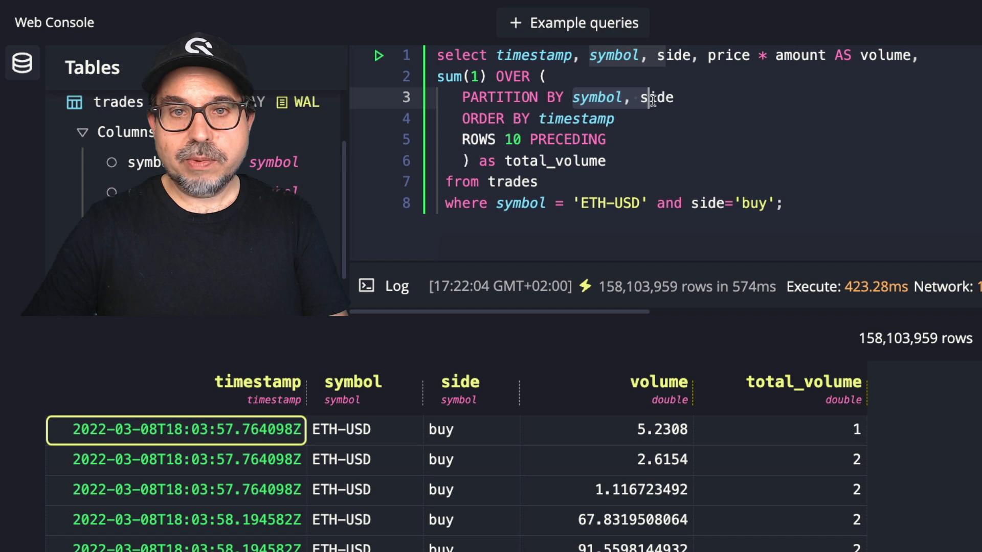
double_click(554, 161)
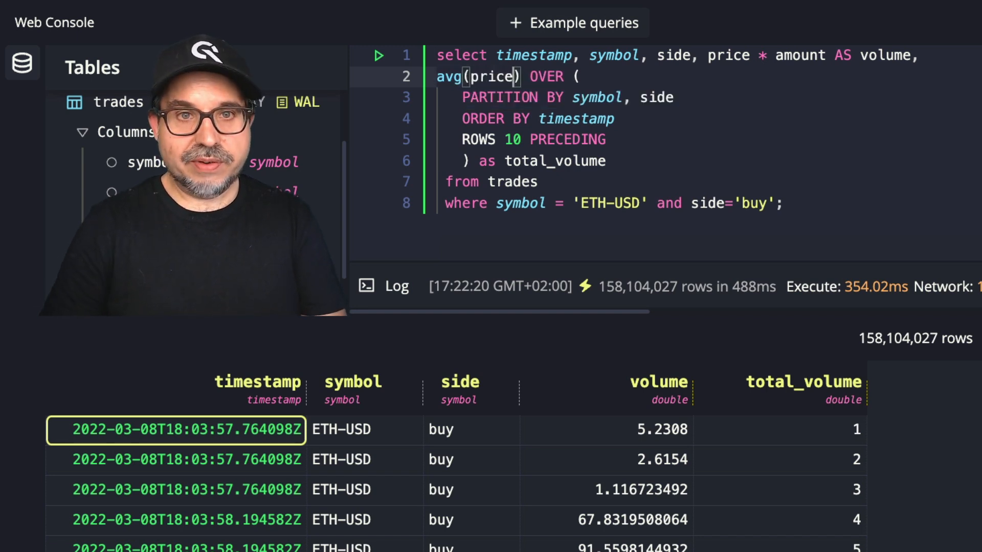
click(378, 55)
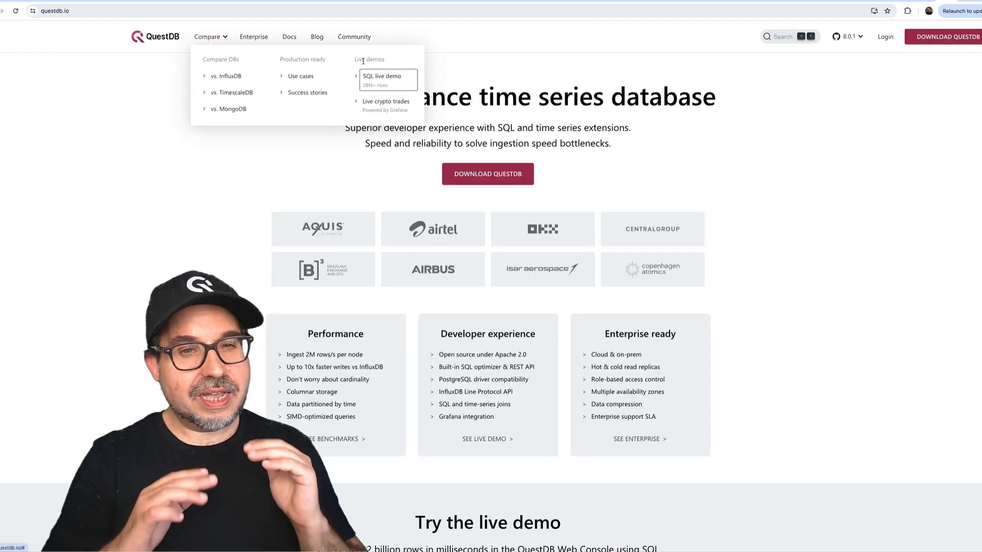
- From the Live crypto trades dashboard, reveal the Bitcoin moving-averages query and open it in the web console
click(385, 101)
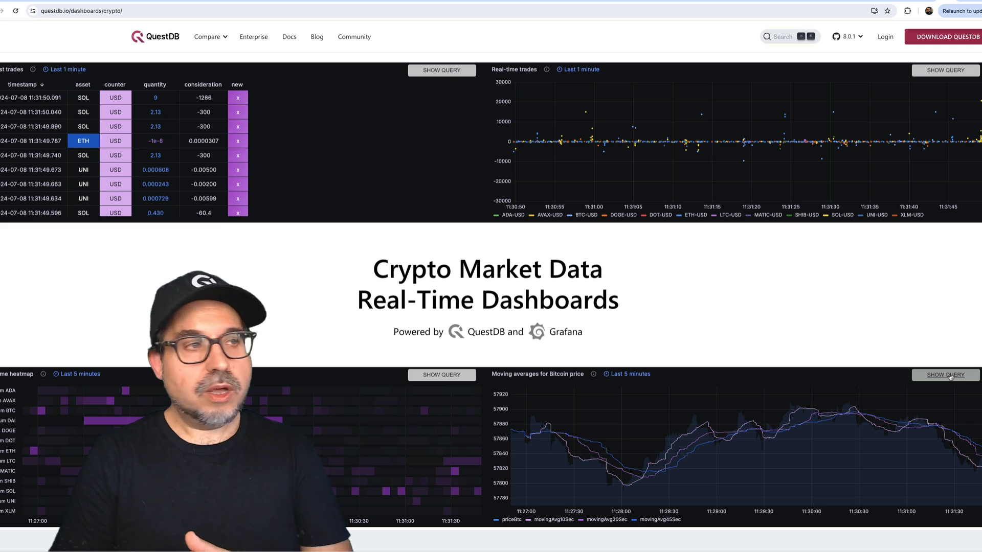
click(944, 374)
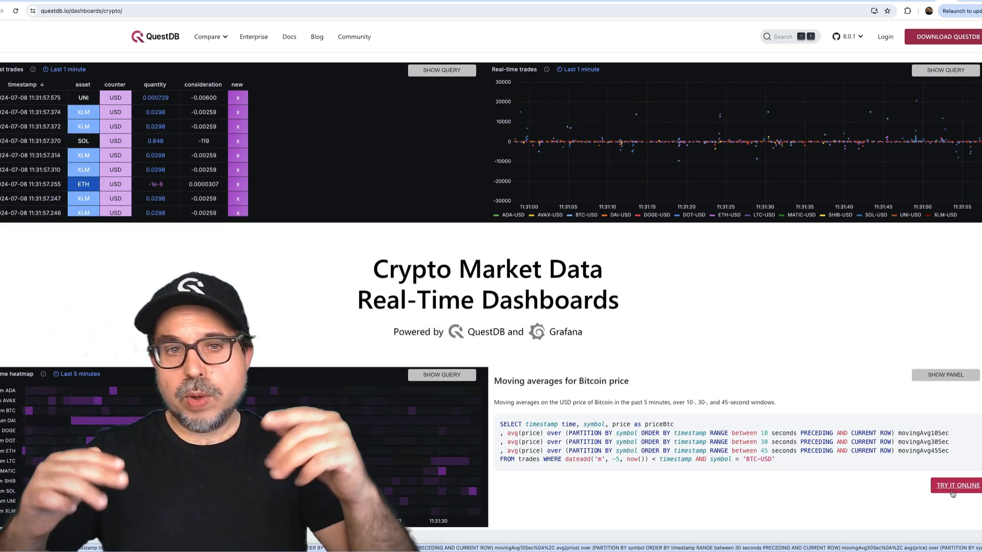
click(957, 485)
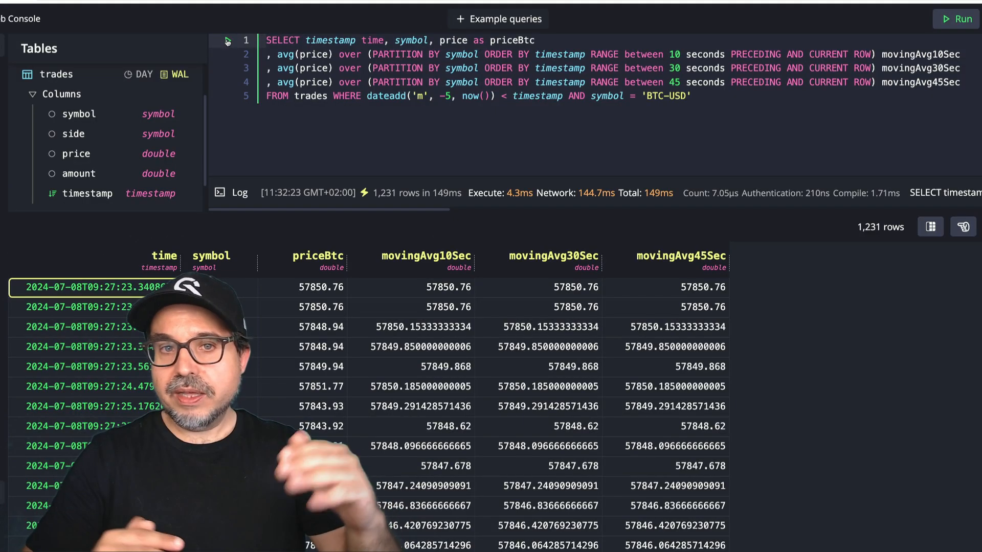